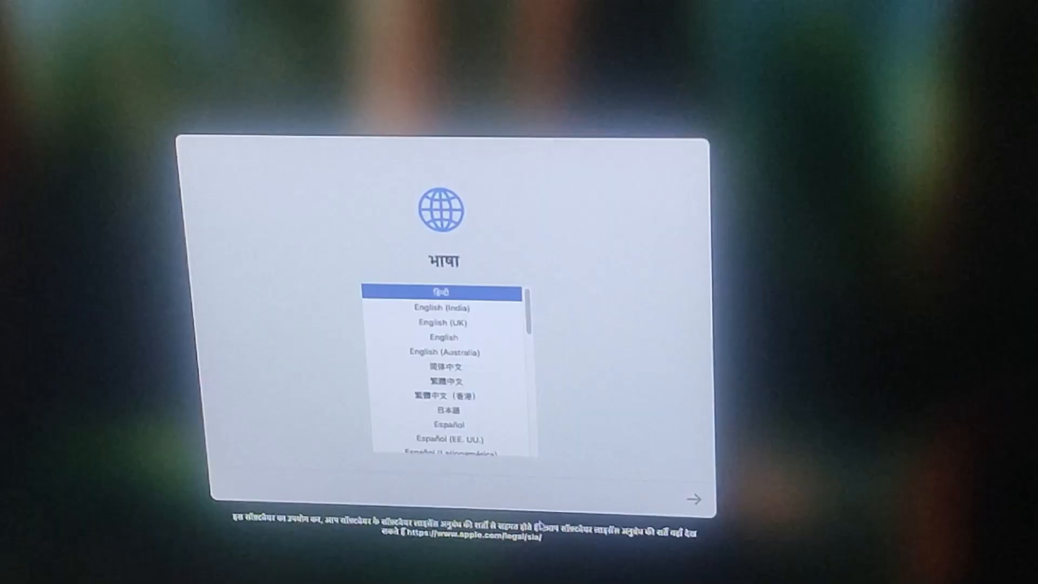
Choose English (India) as language, keep India as region, and accept the suggested input settings.
click(450, 307)
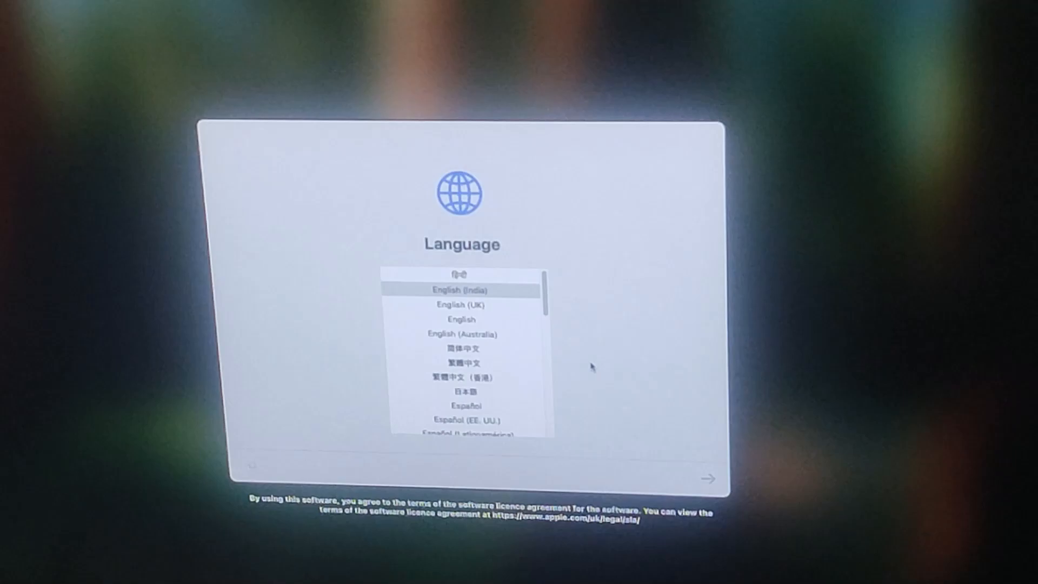
click(709, 478)
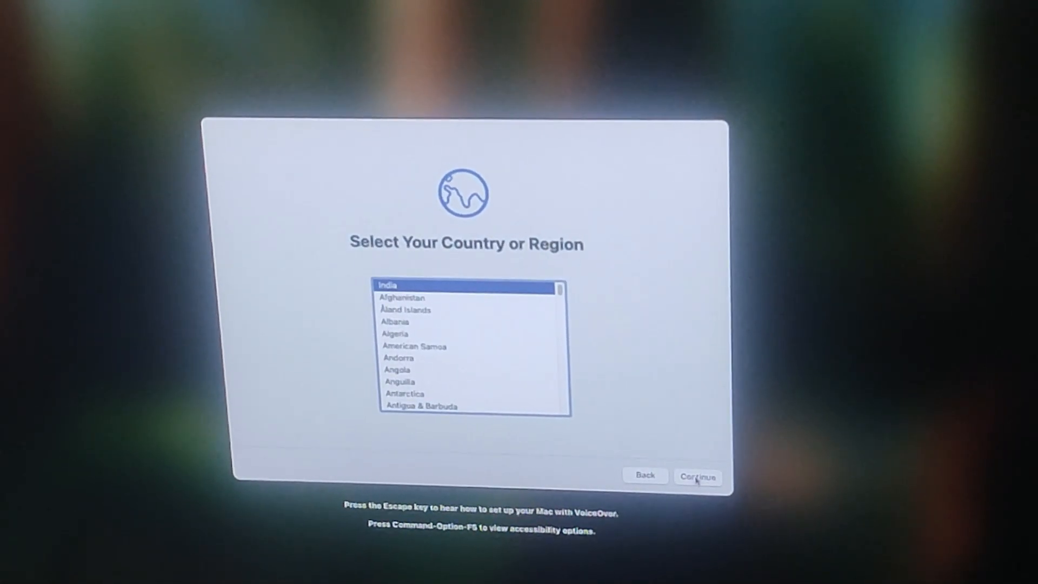
click(698, 476)
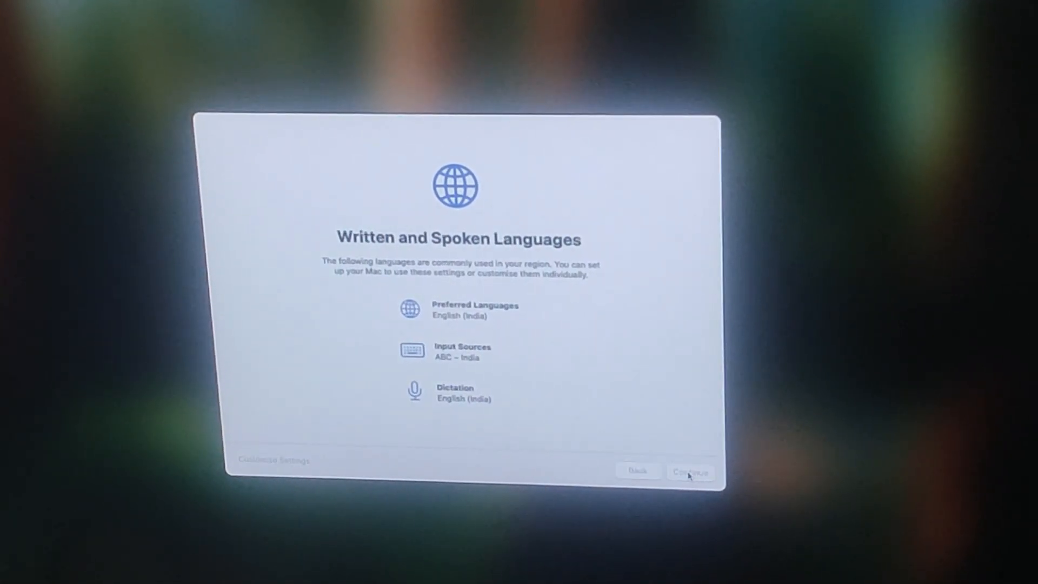
click(692, 472)
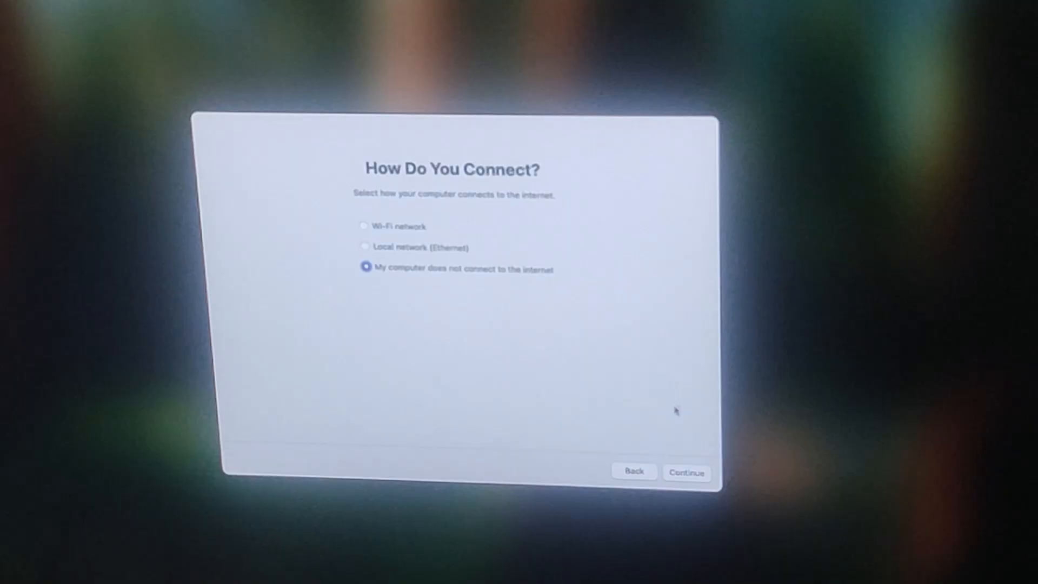
Proceed offline, pass the Data & Privacy page, and skip Migration Assistant with Not Now.
click(687, 473)
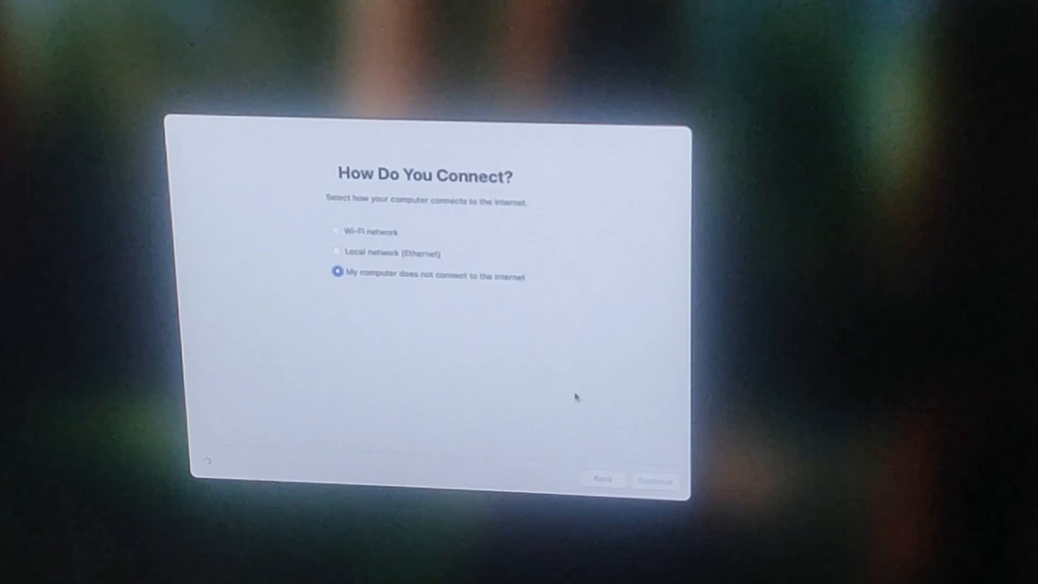
click(656, 481)
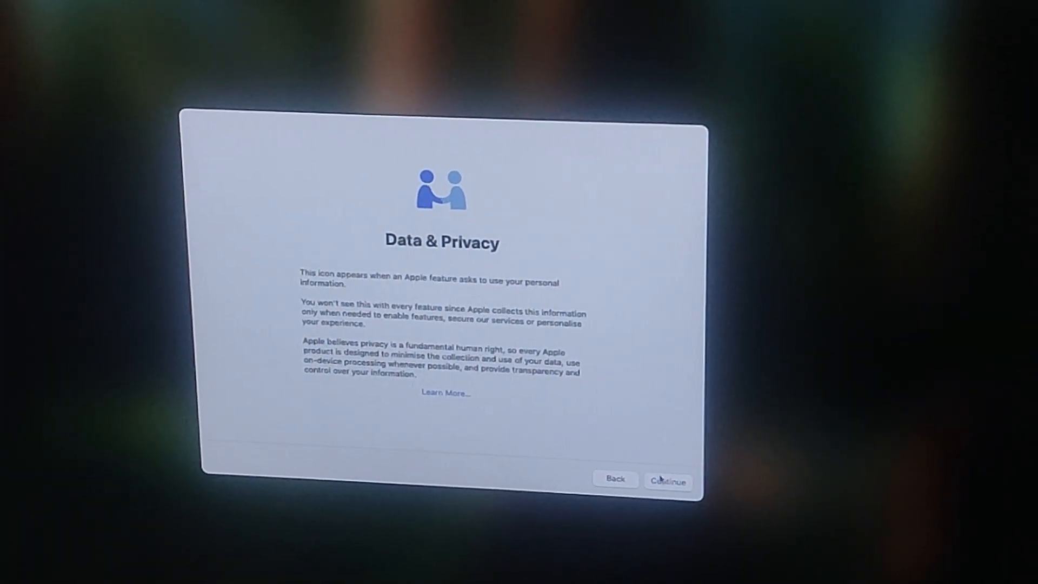
click(667, 480)
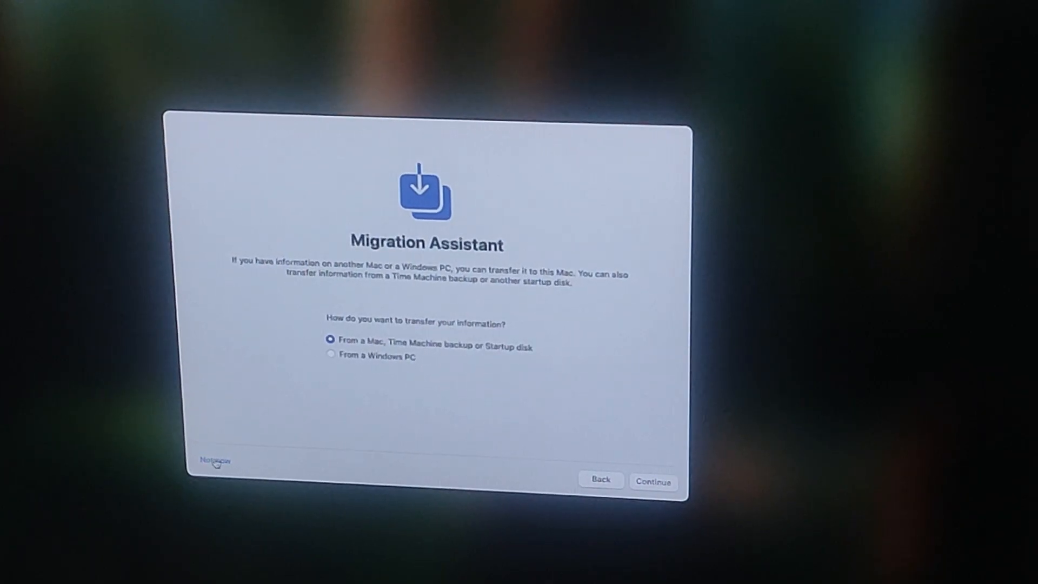
click(653, 481)
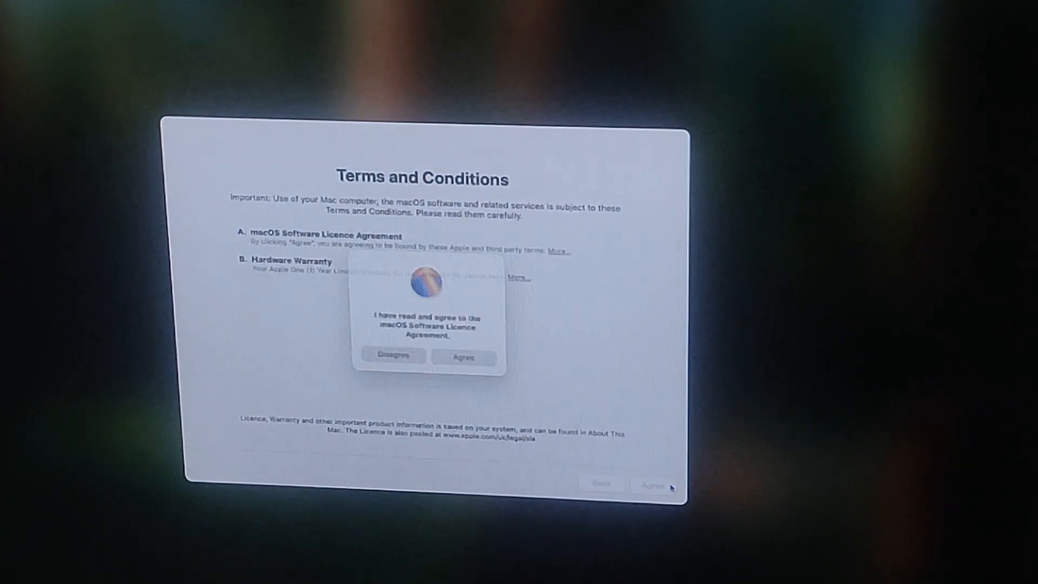
Agree to the licence and create the Administrator account with its password.
click(464, 357)
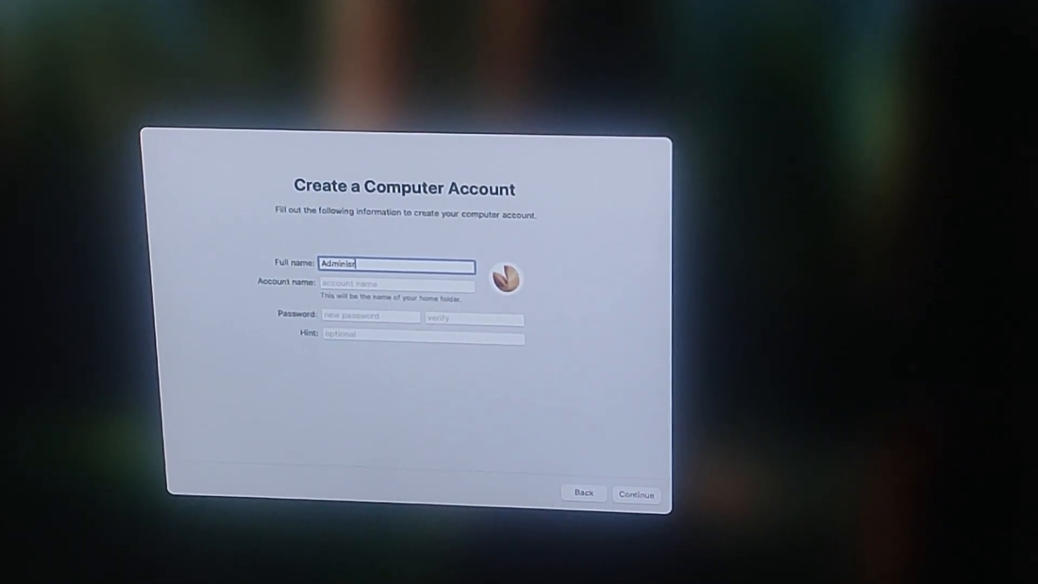
text(ator)
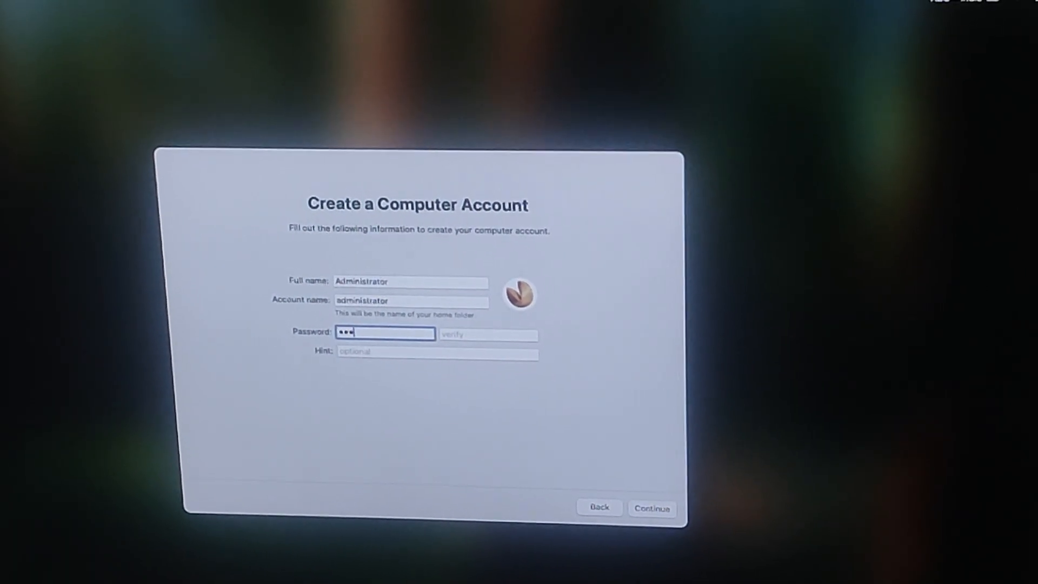
text(••)
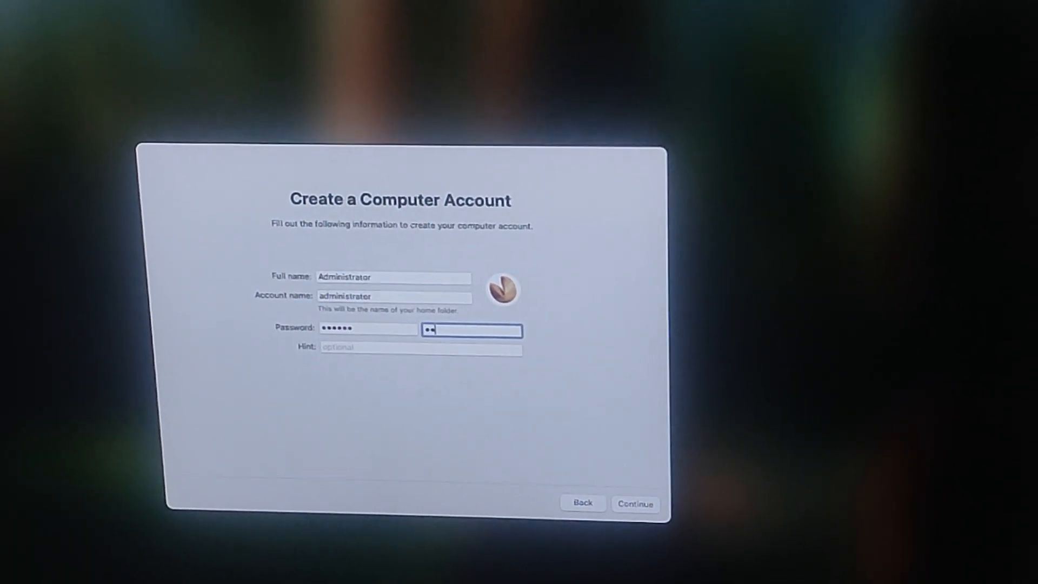
click(635, 503)
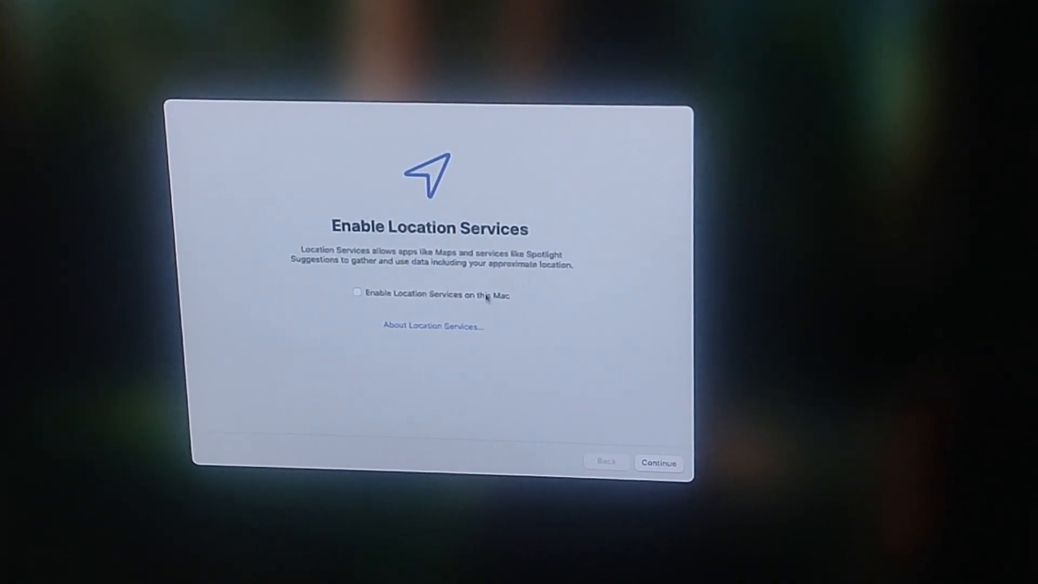
Leave Location Services off, untick Share Mac Analytics with Apple, and skip Screen Time.
click(659, 463)
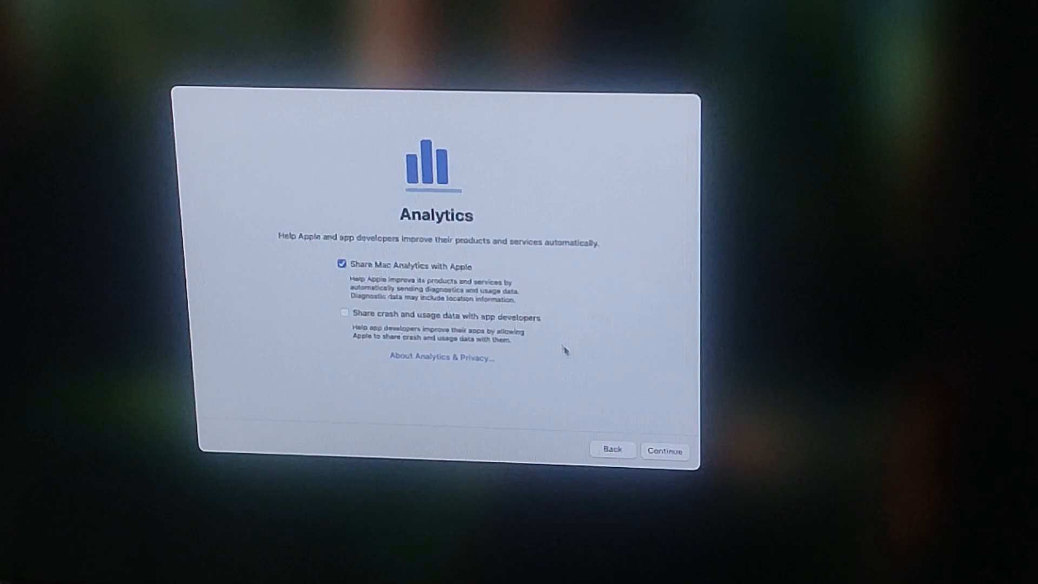
click(665, 451)
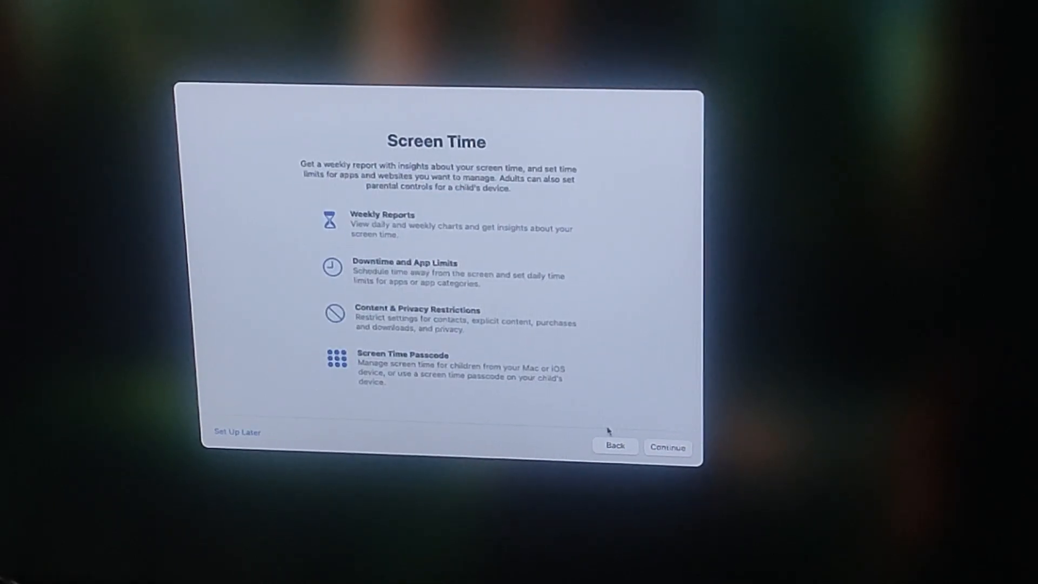
click(667, 447)
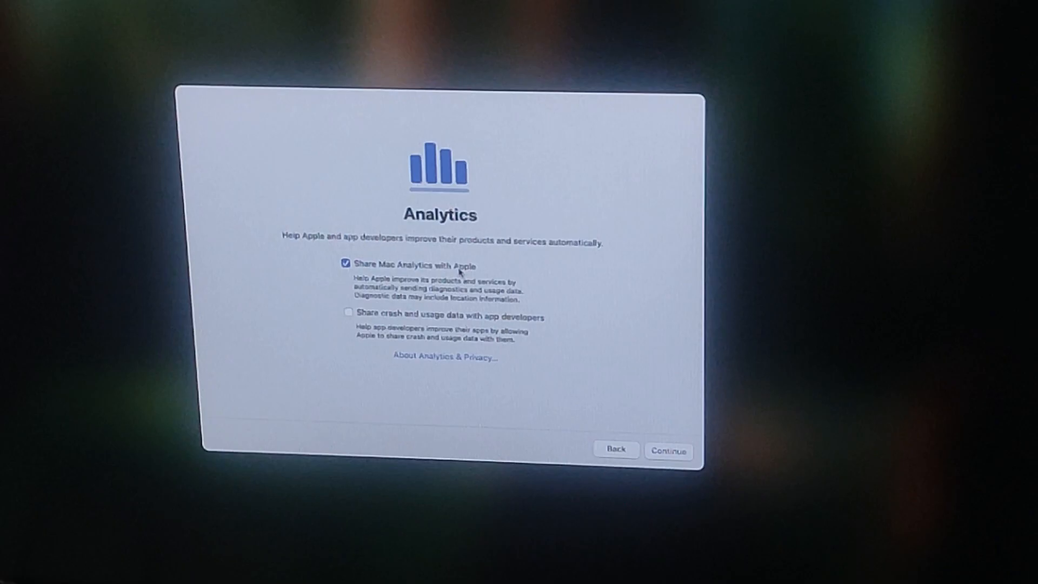
click(348, 263)
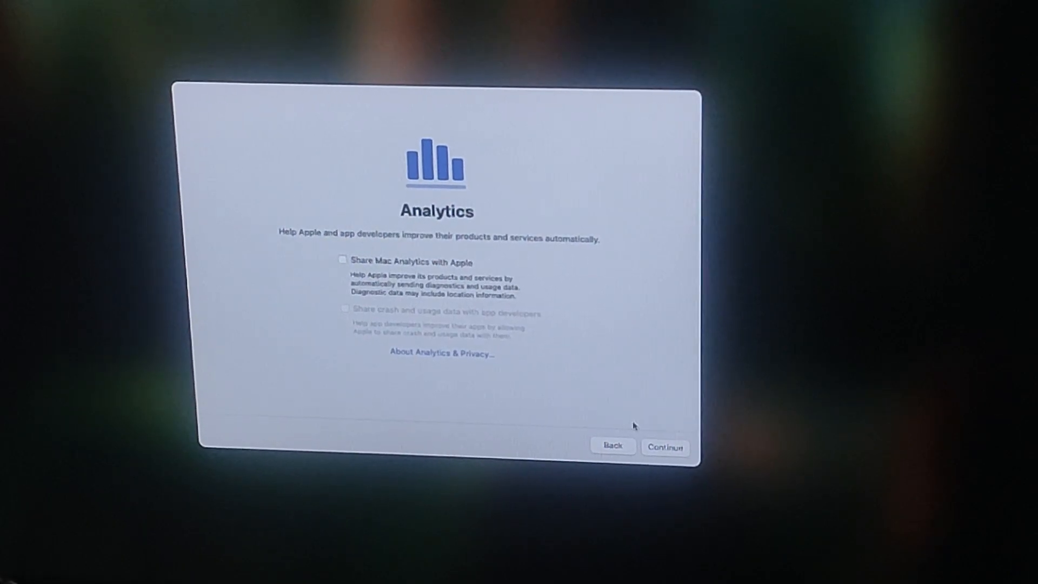
click(665, 447)
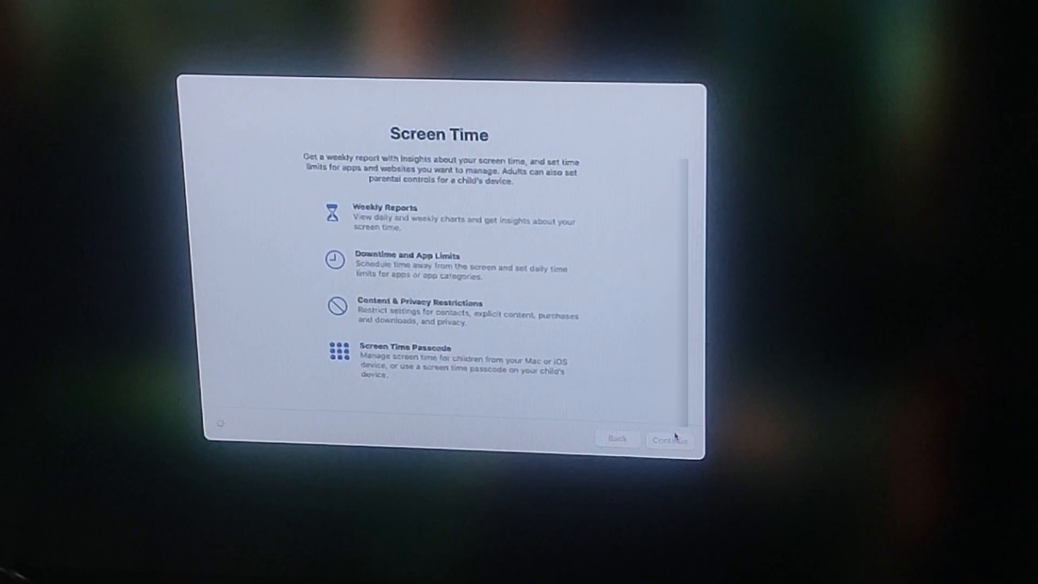
click(669, 440)
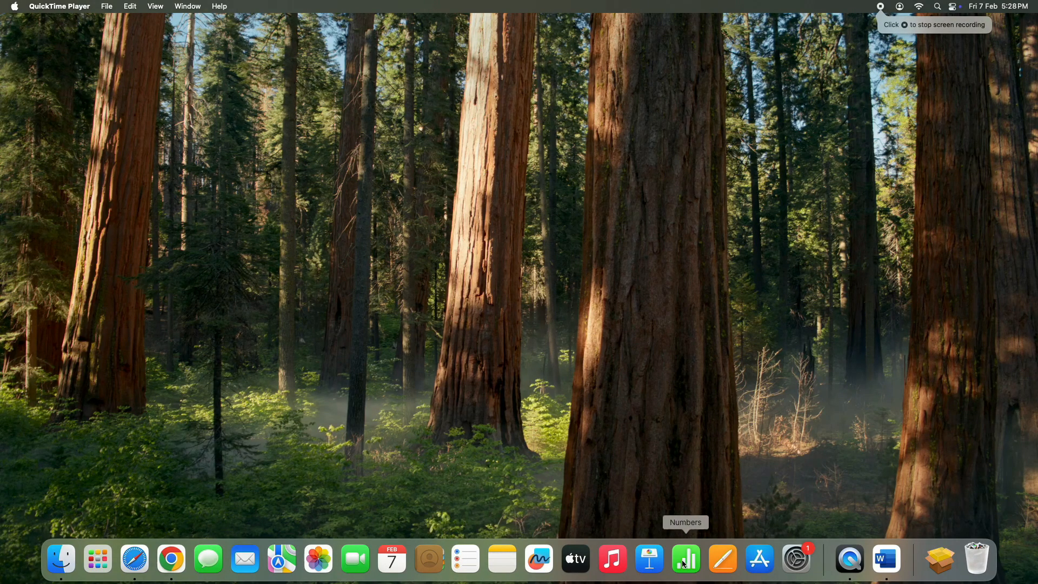
mouse_move(850, 559)
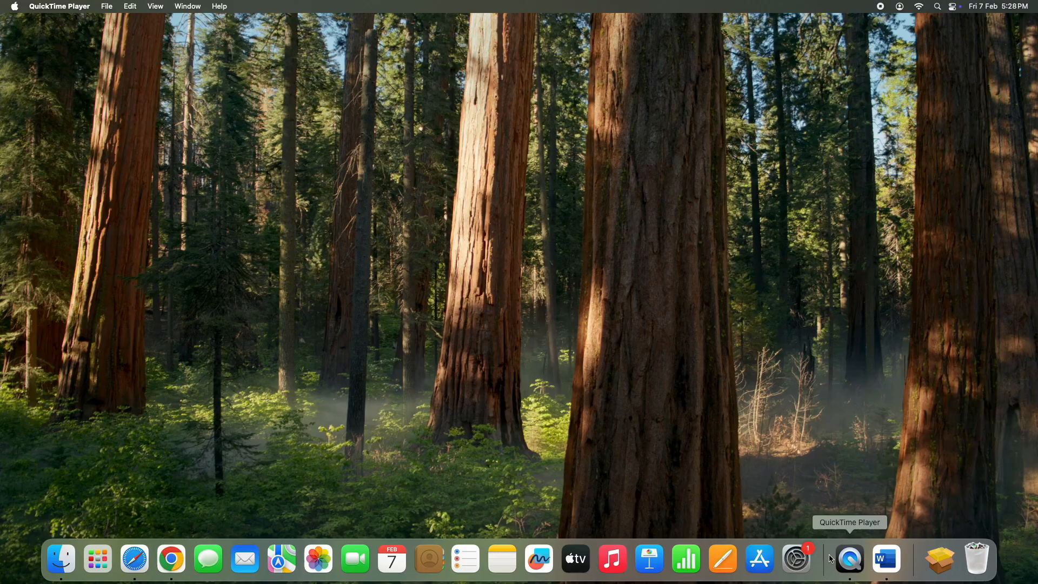
Launch System Settings from the Dock and raise the Mouse tracking speed.
click(795, 559)
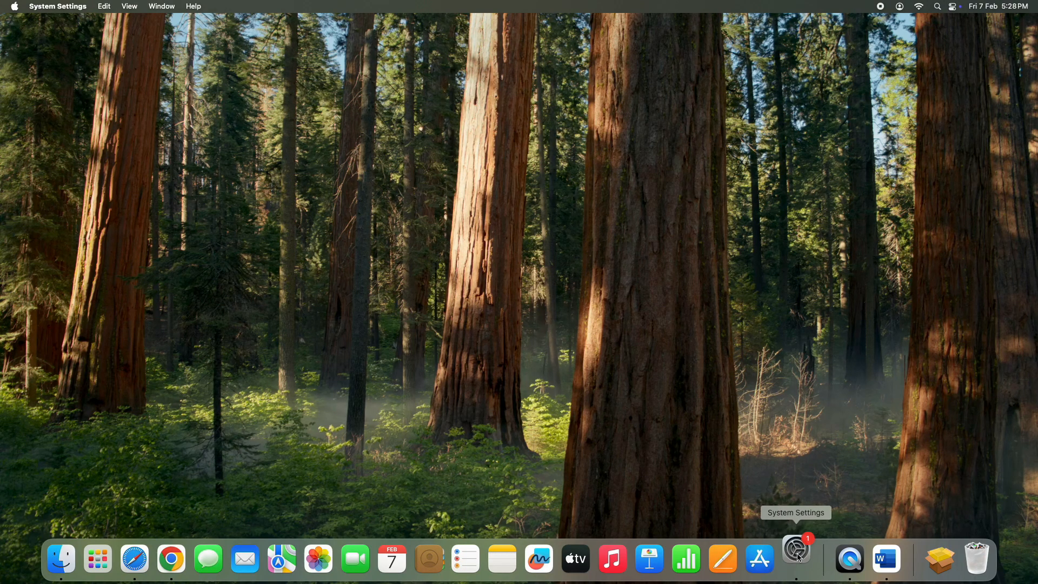
click(794, 558)
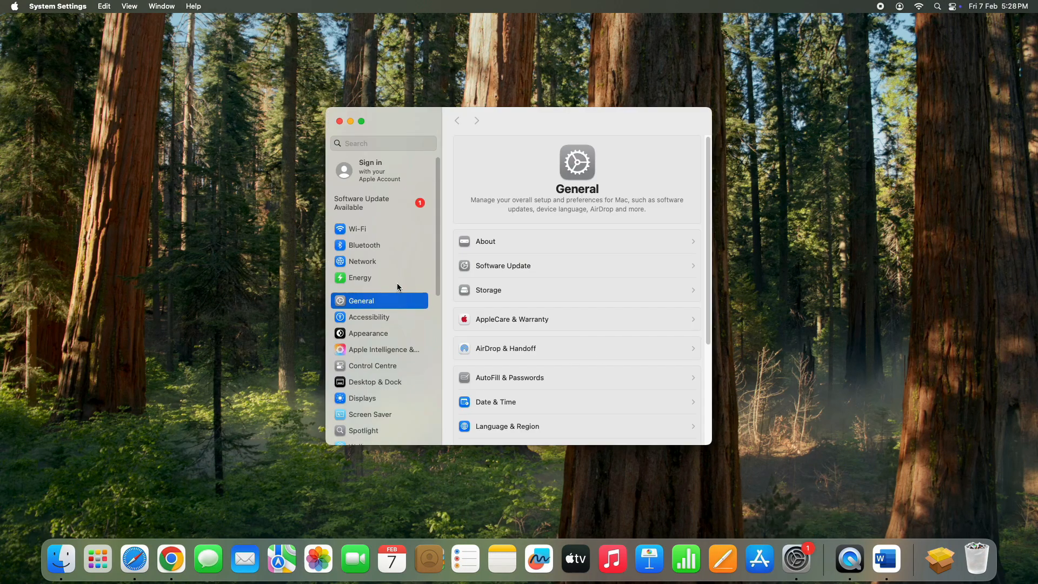
scroll(down, 3)
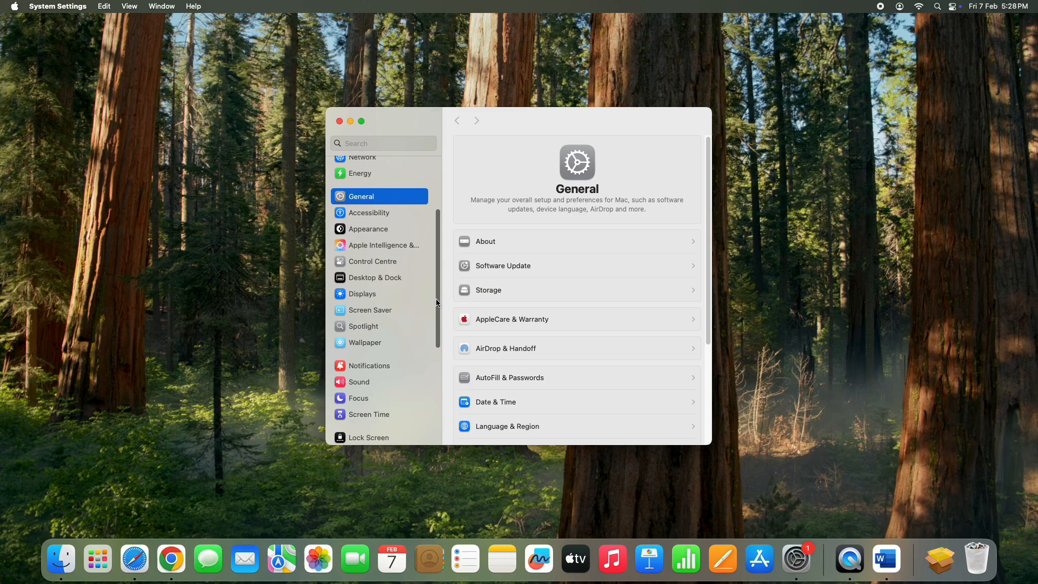
scroll(down, 3)
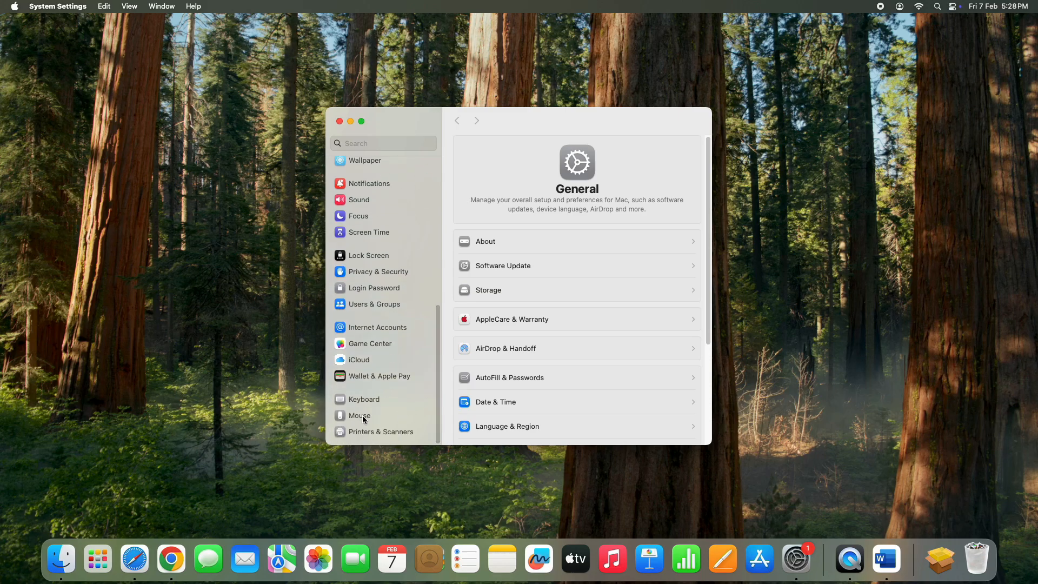
click(359, 416)
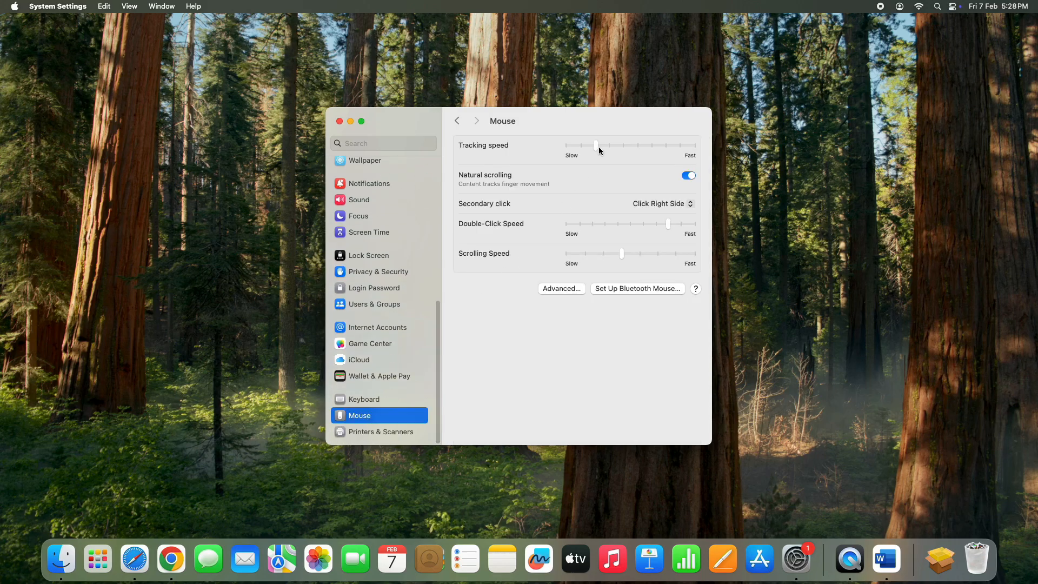
drag(596, 145, 679, 145)
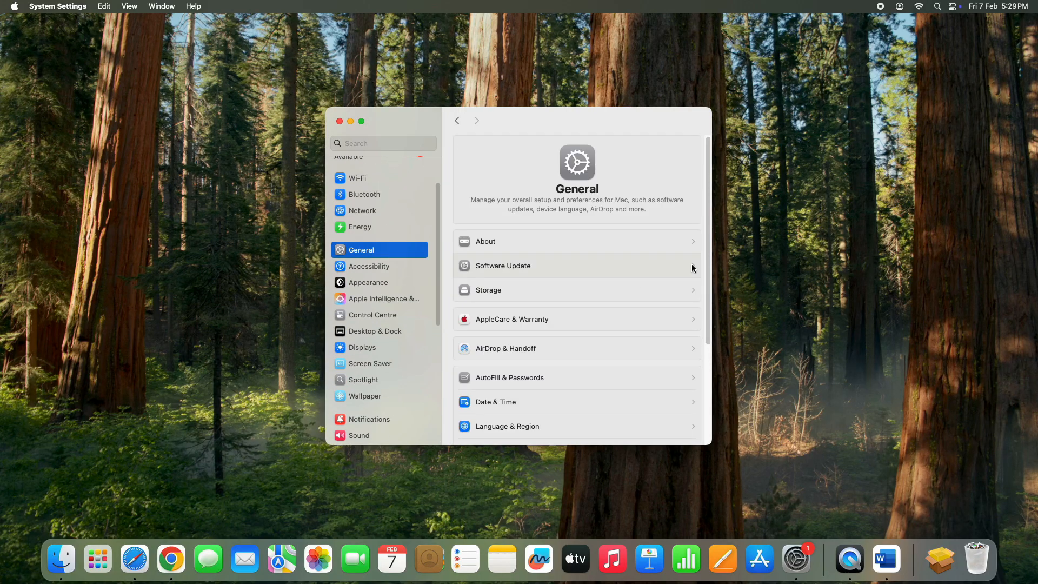
In General > Software Update, unlock Automatic Updates and keep them turned off.
click(503, 266)
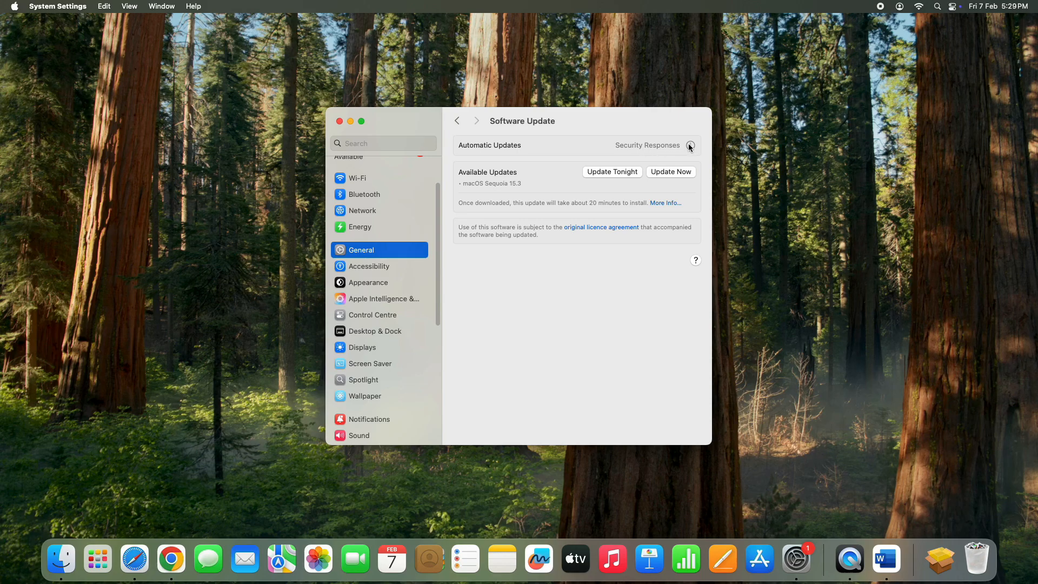
click(690, 145)
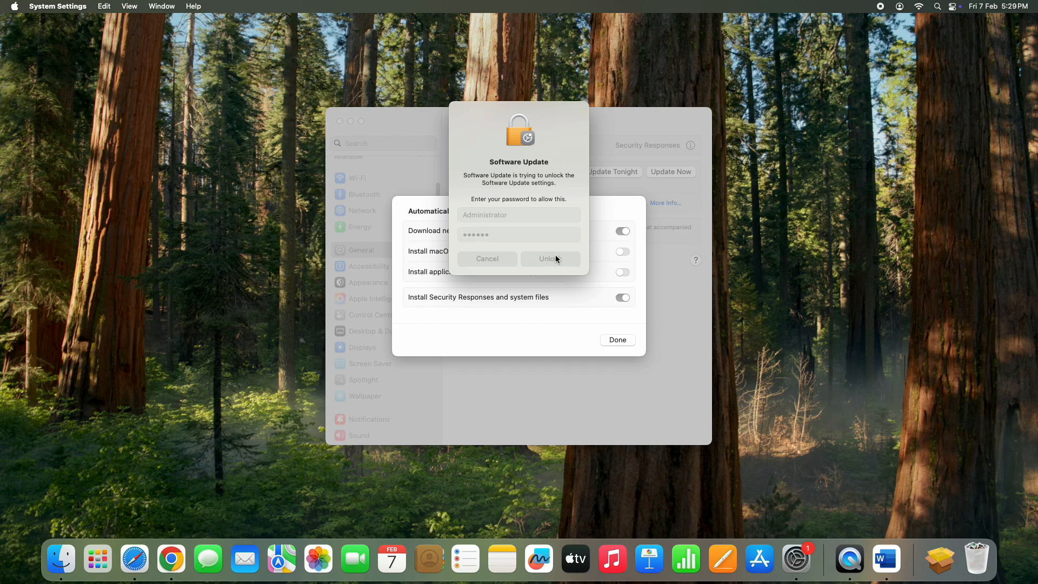
click(488, 258)
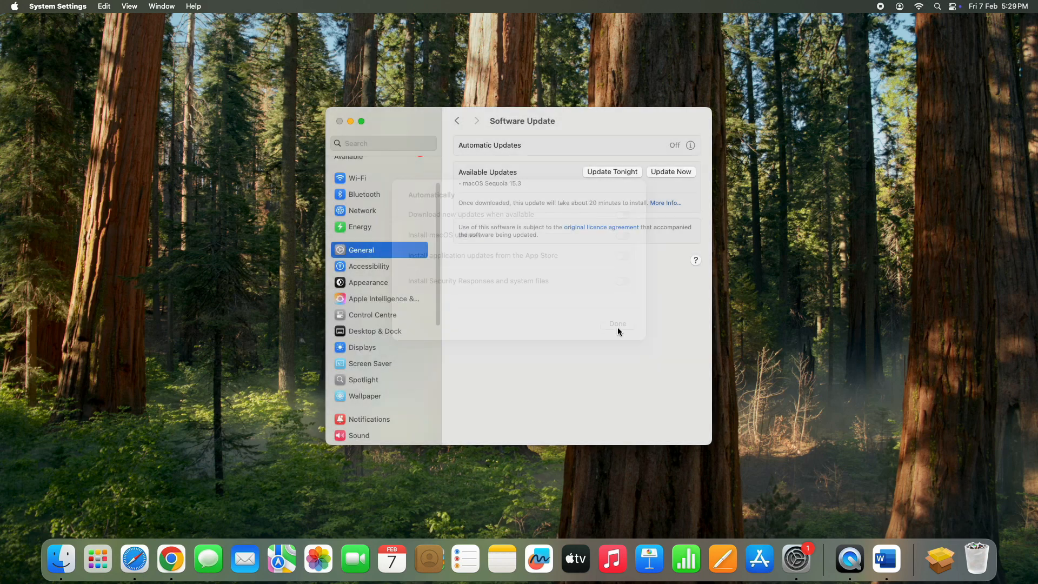
Review the Mac mini's details on the About page and close System Settings.
click(616, 324)
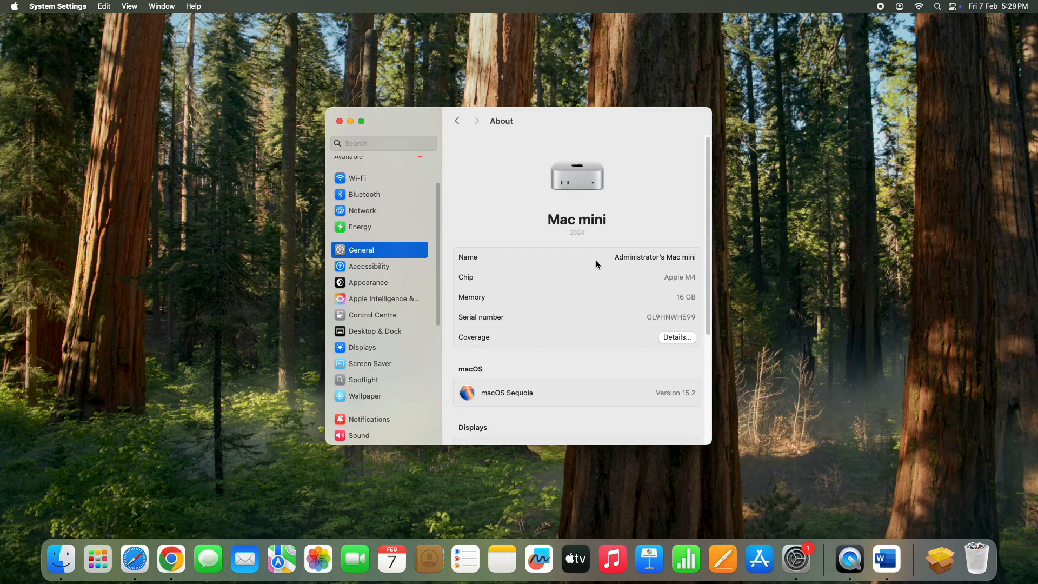
scroll(down, 3)
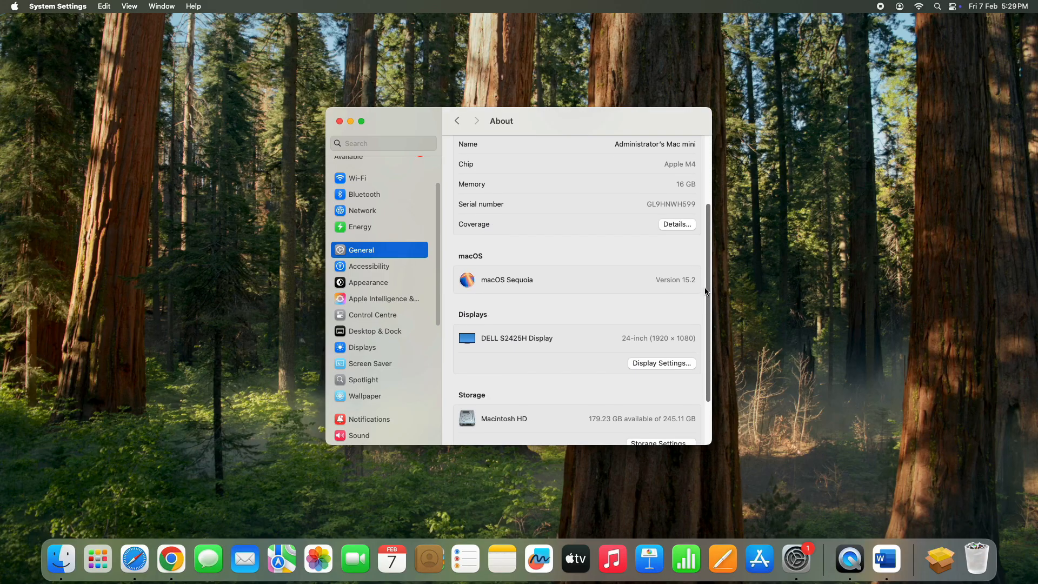
scroll(down, 3)
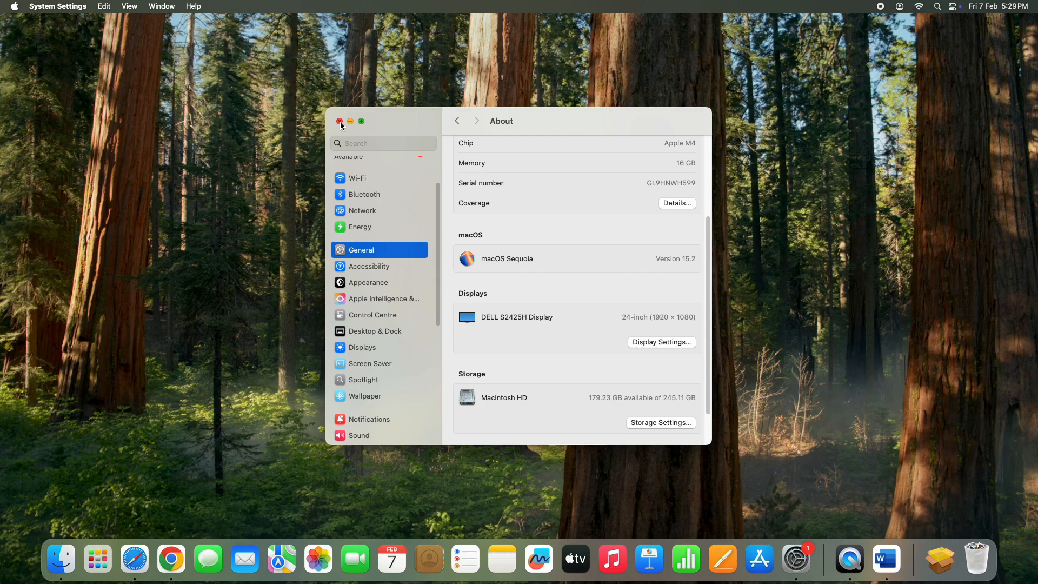
click(339, 121)
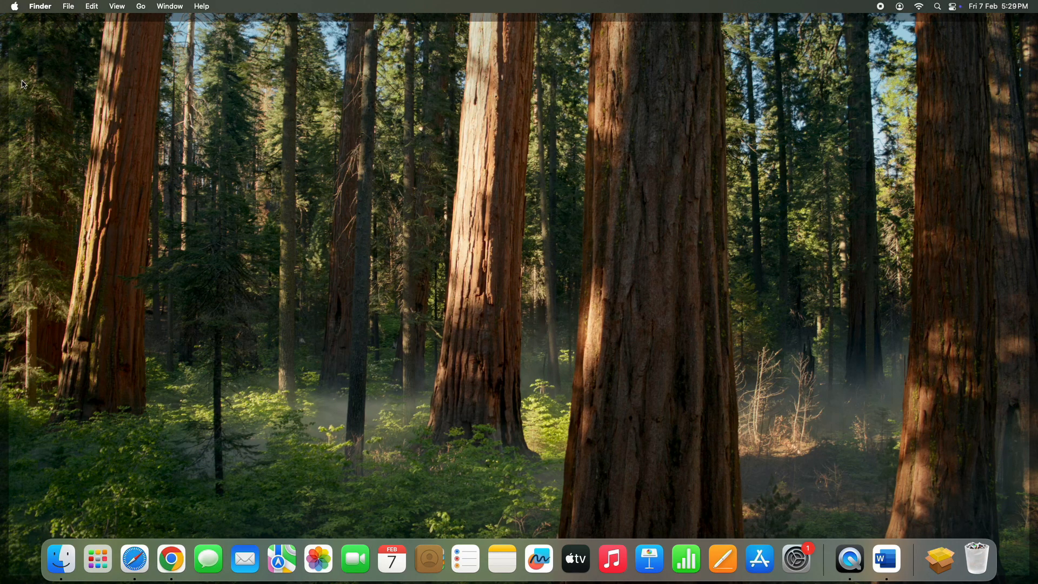
In Finder Settings, show hard disks on the desktop, enable all Sidebar items, and close the window.
click(39, 7)
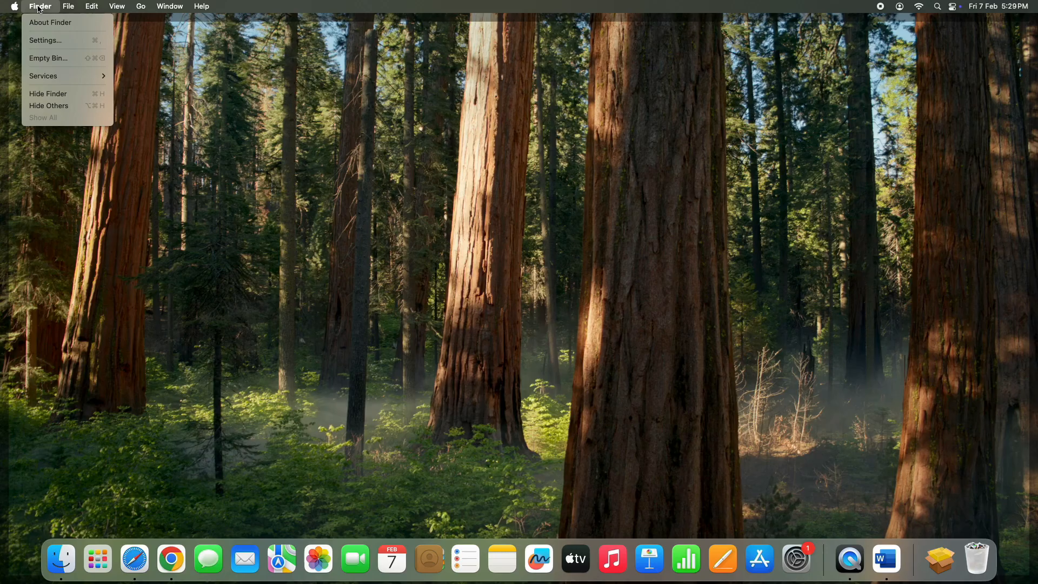
mouse_move(45, 40)
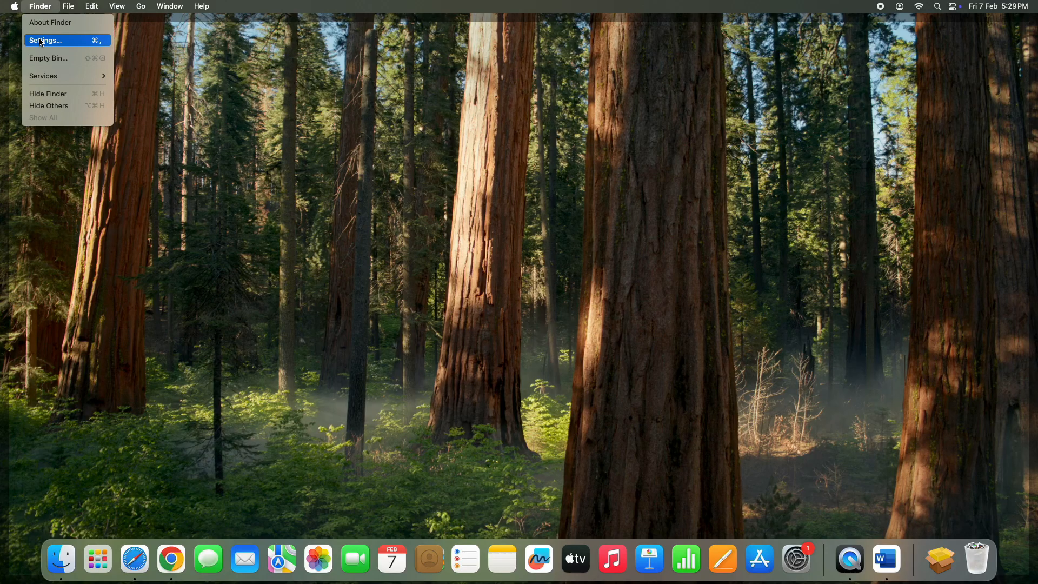
click(44, 40)
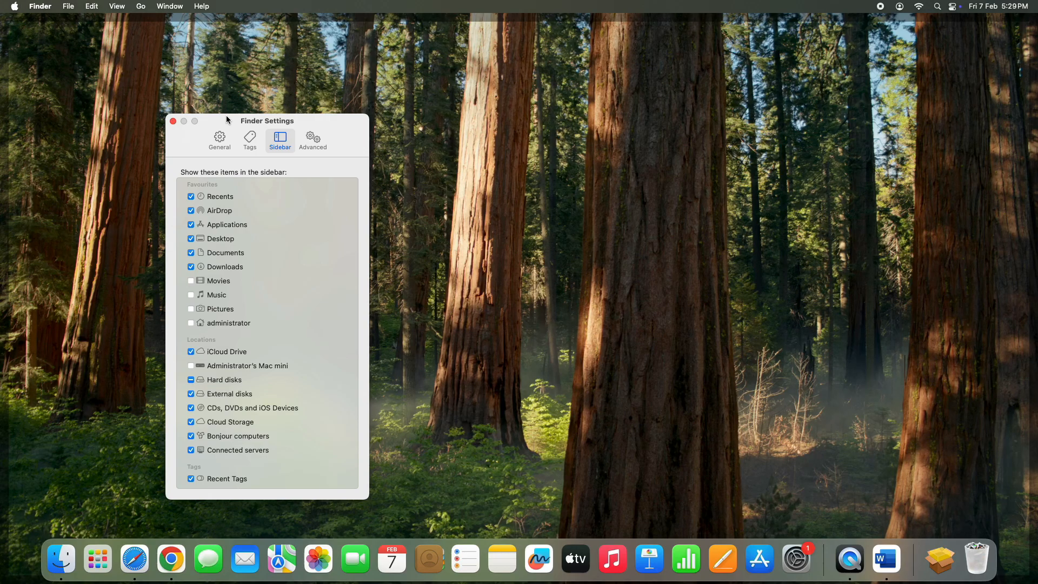
click(220, 140)
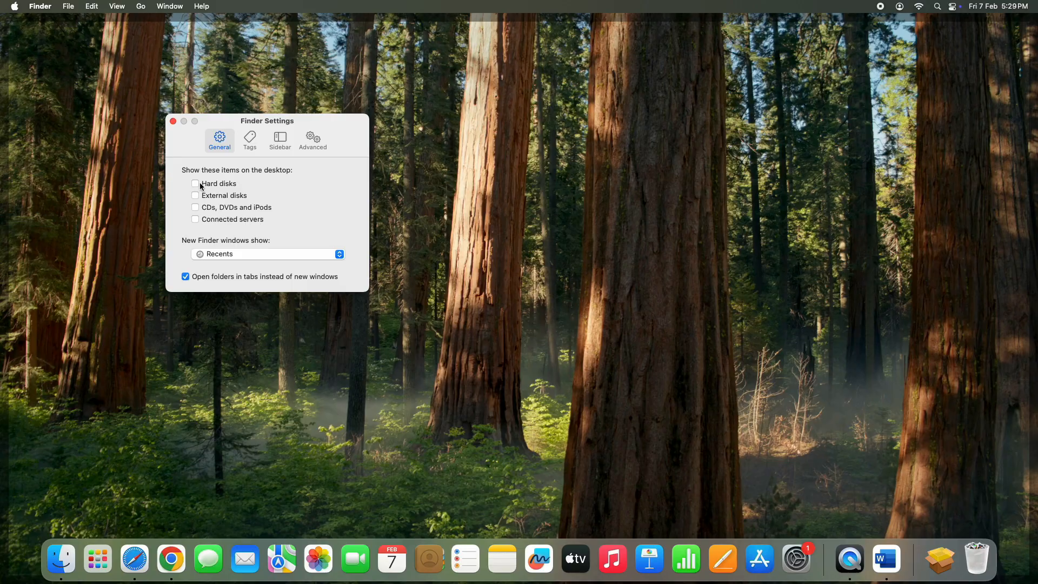
click(194, 184)
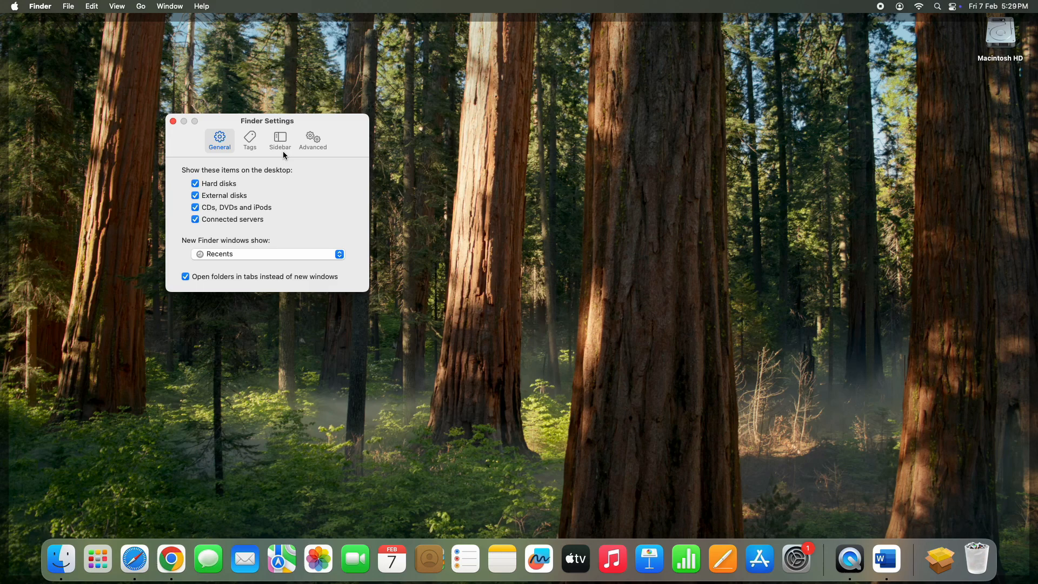
click(279, 140)
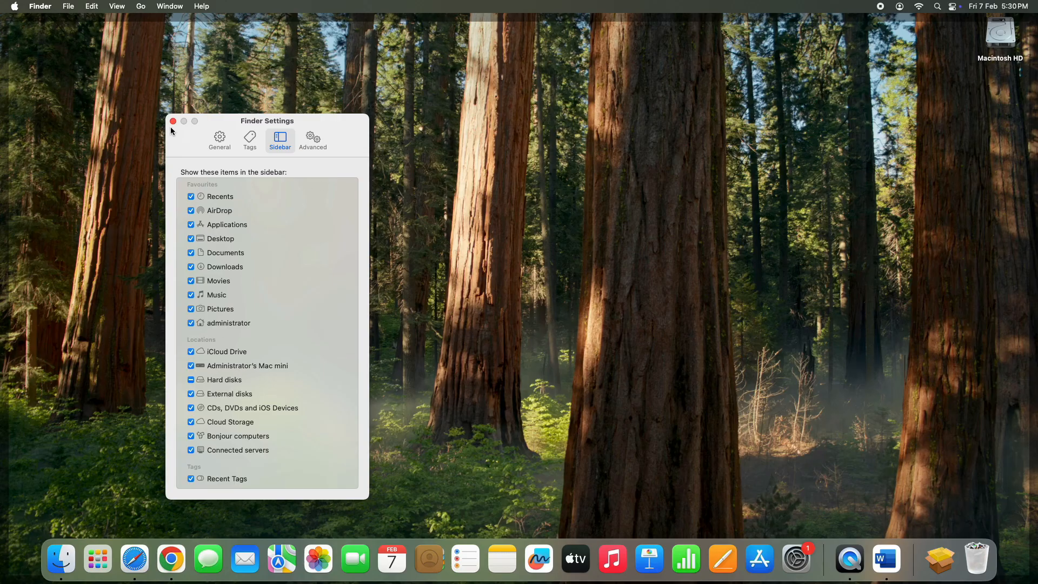
click(172, 121)
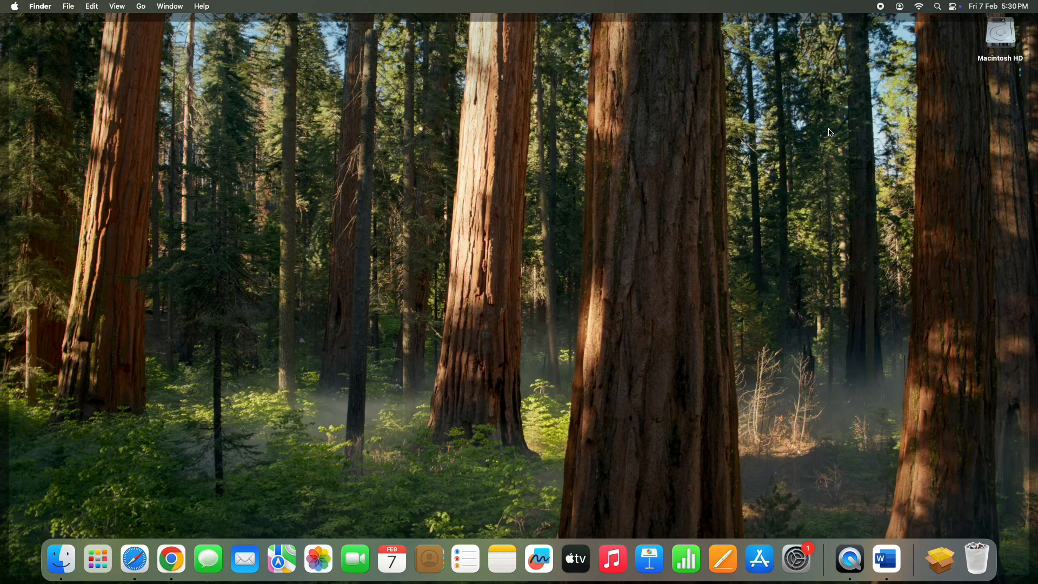
Bring up Control Centre to reach the Sound and Bluetooth modules.
click(954, 6)
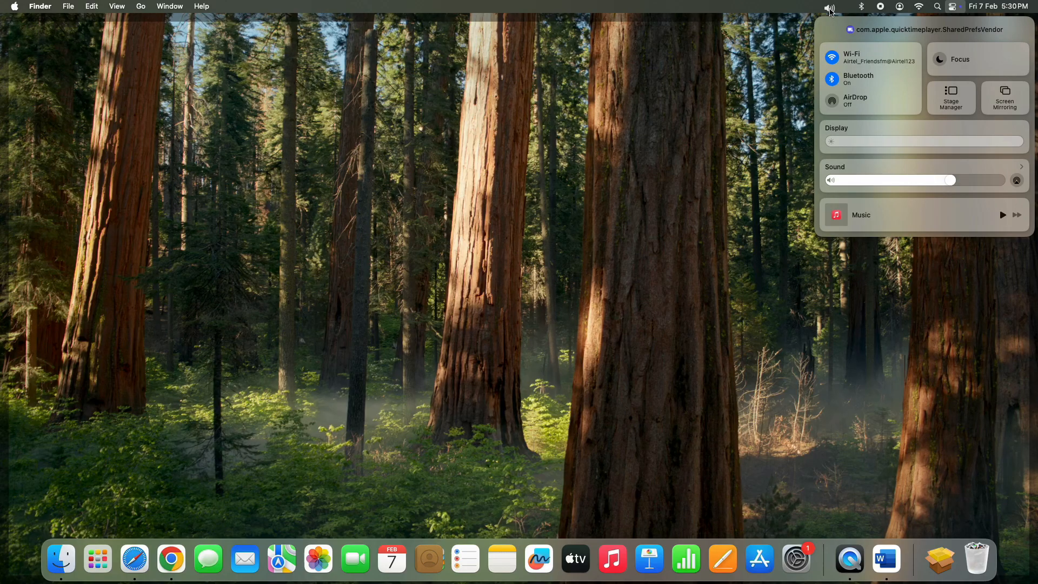
mouse_move(842, 18)
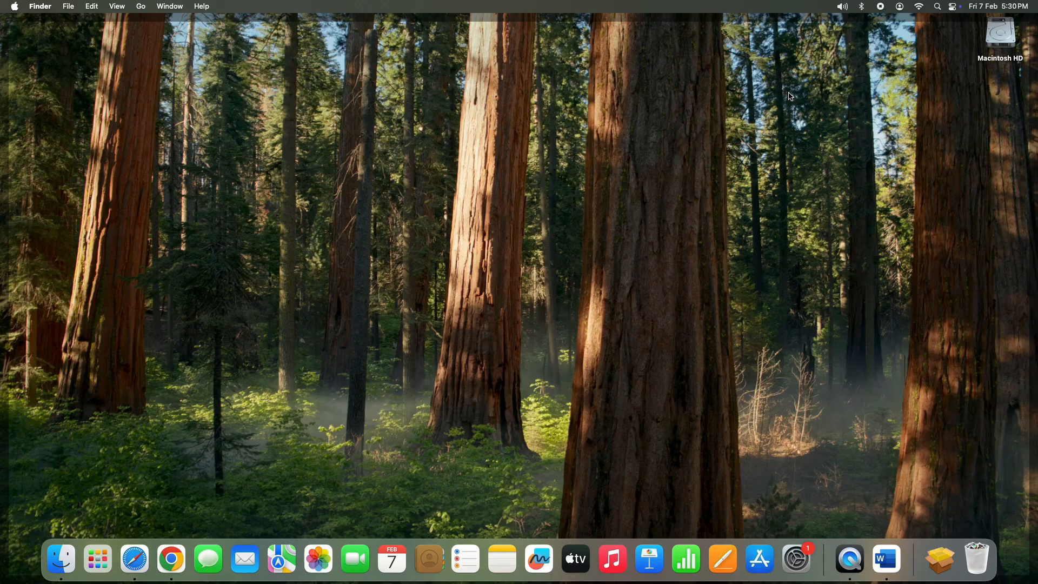
mouse_move(665, 215)
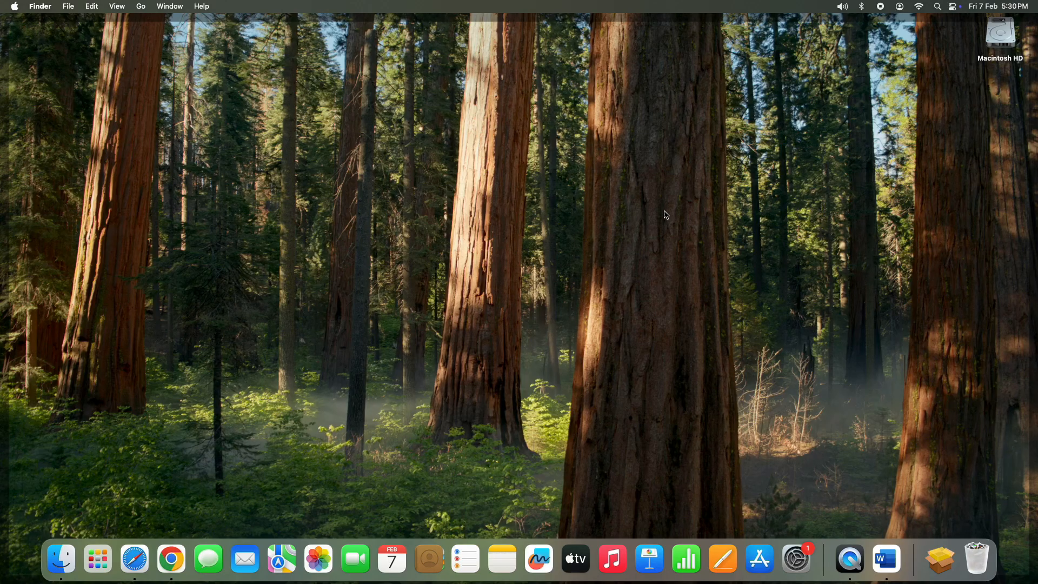
mouse_move(417, 259)
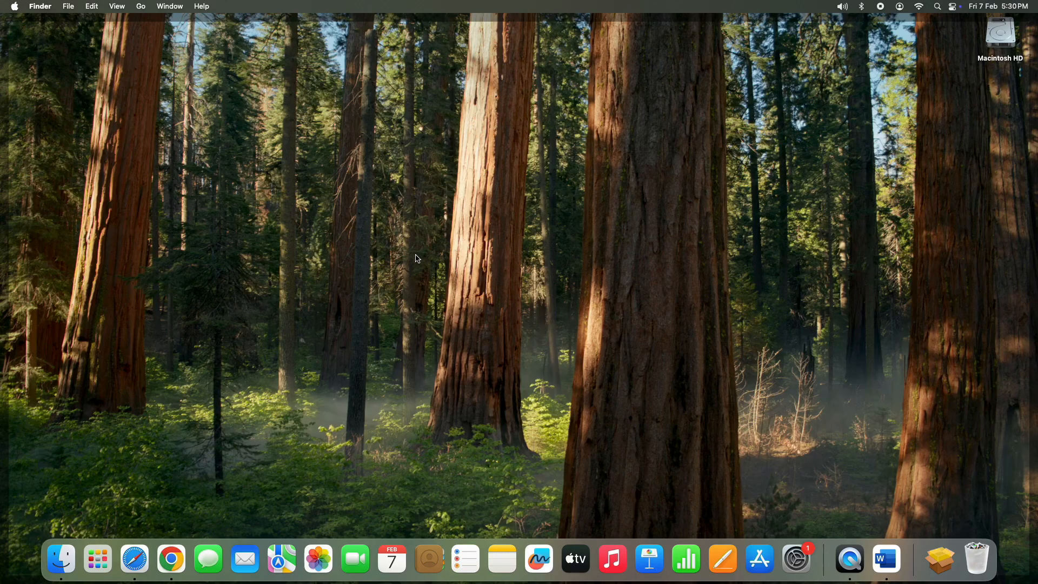
mouse_move(388, 267)
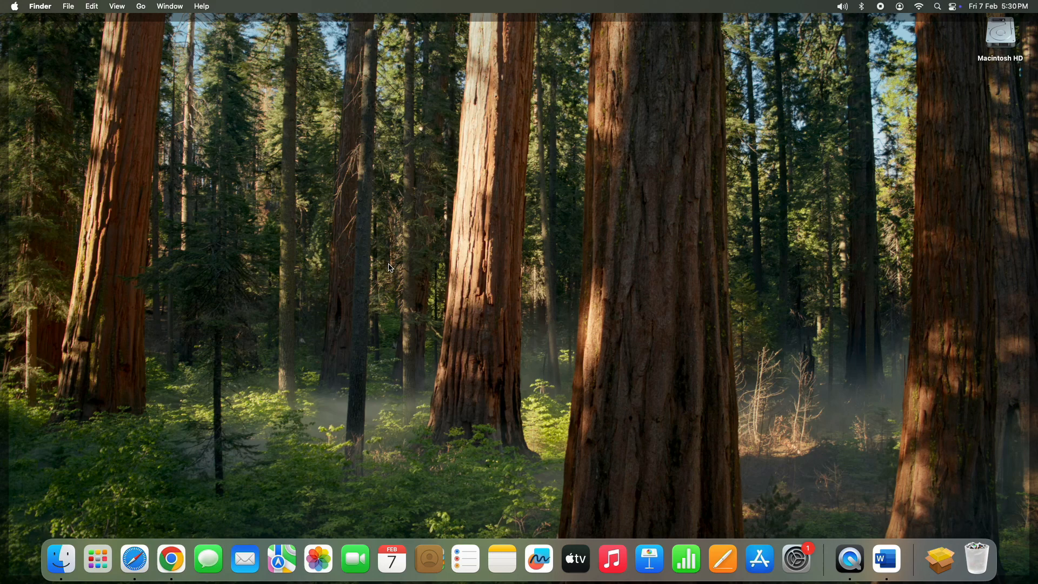
mouse_move(531, 321)
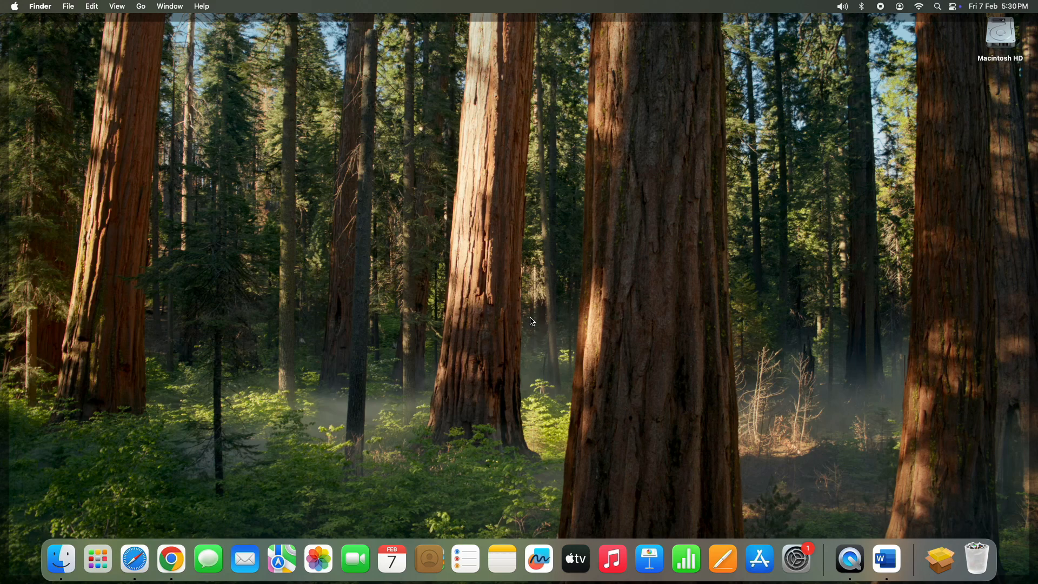
mouse_move(499, 346)
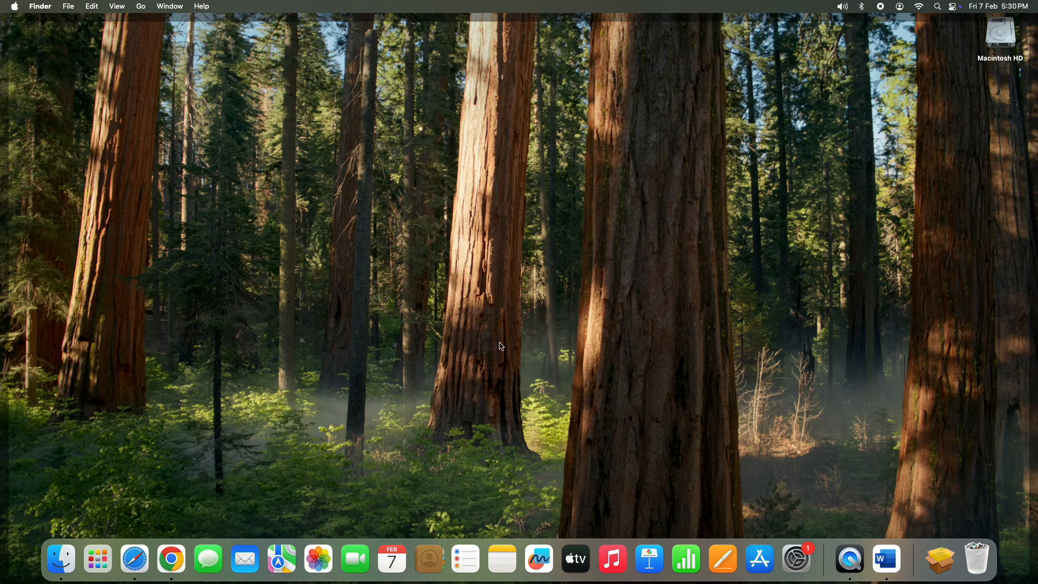
mouse_move(515, 387)
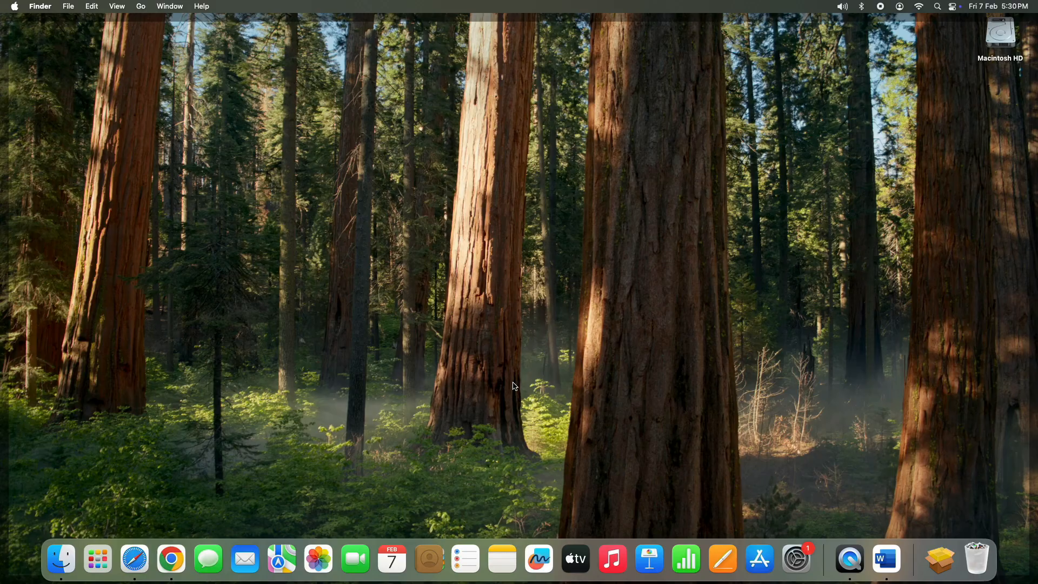
mouse_move(371, 377)
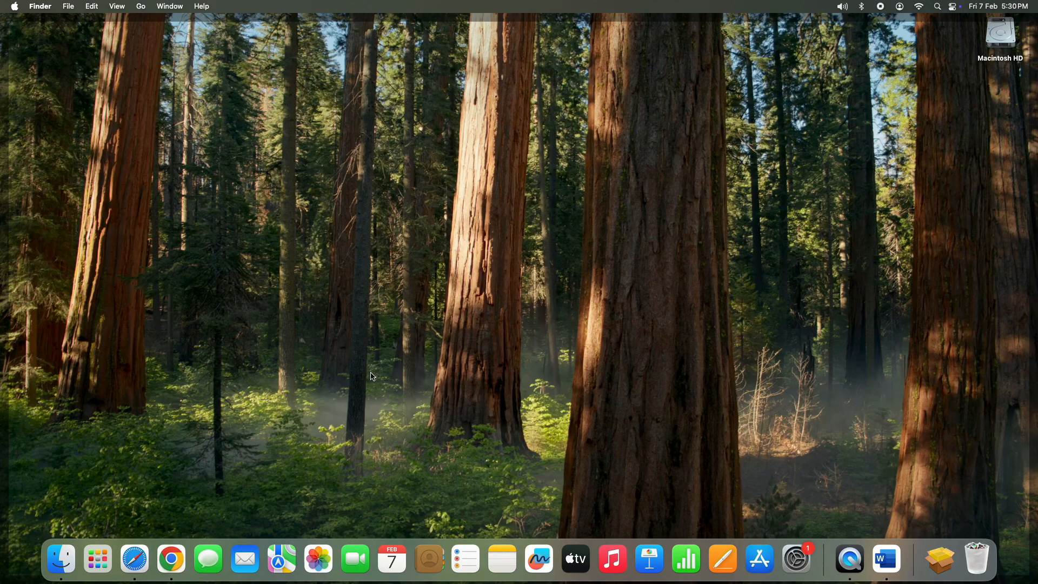
mouse_move(258, 510)
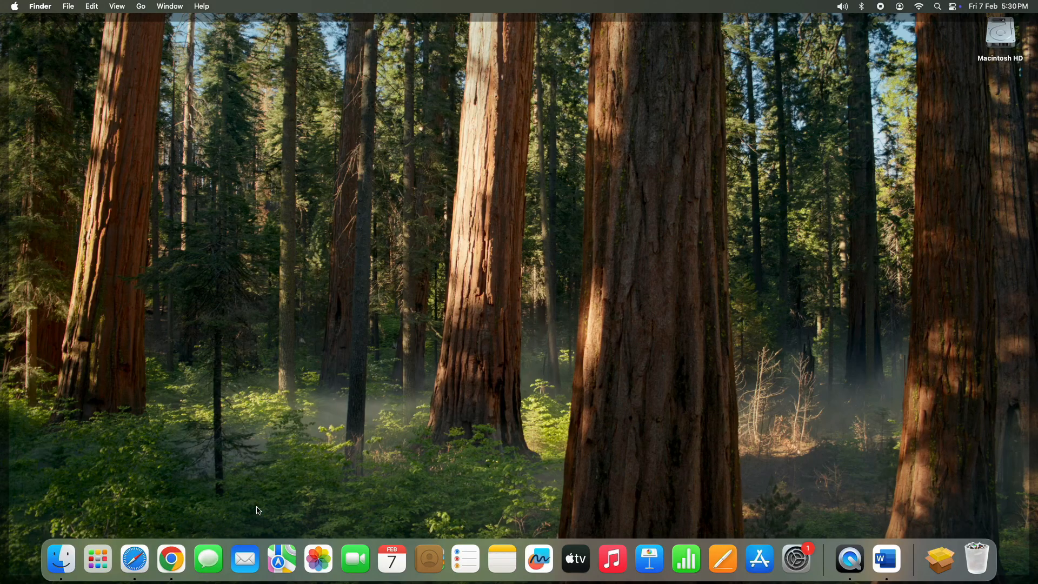
mouse_move(282, 560)
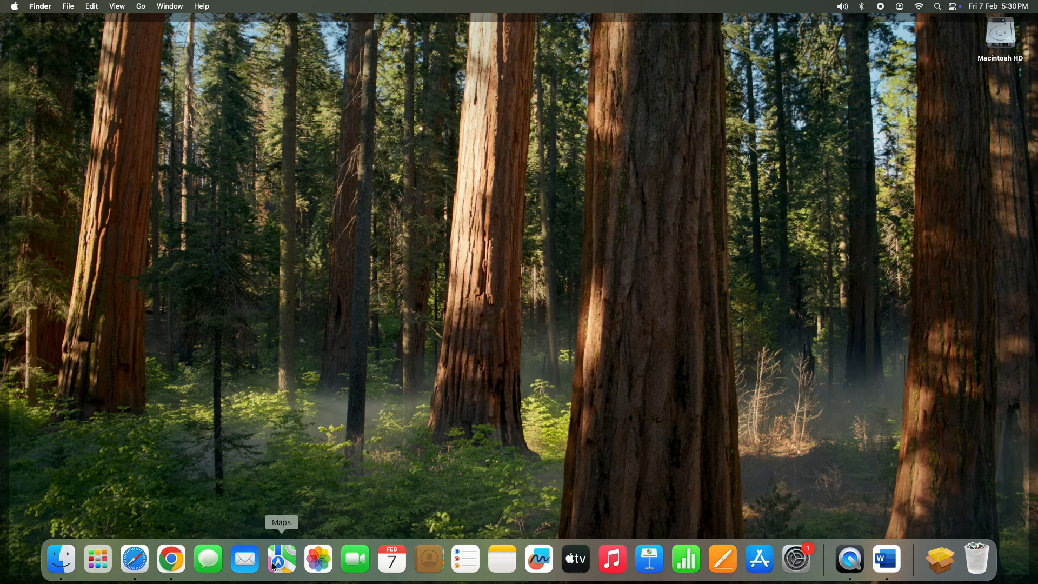
mouse_move(390, 566)
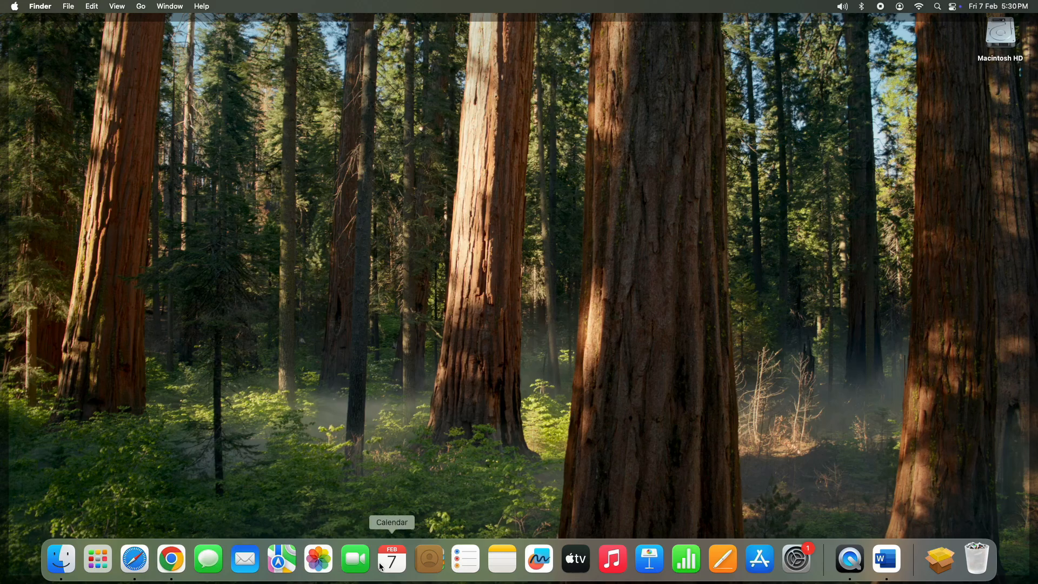
mouse_move(539, 559)
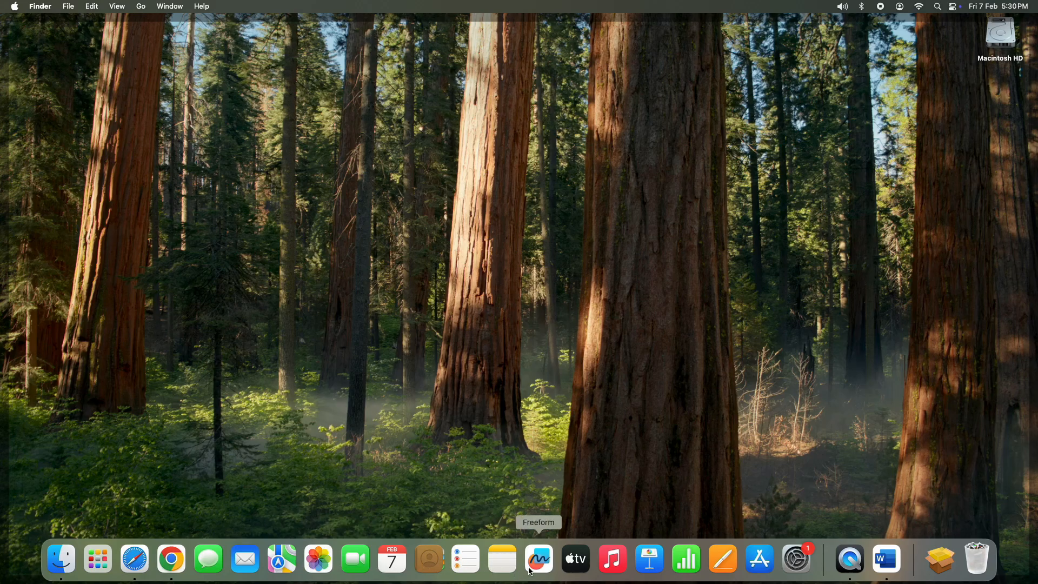
mouse_move(722, 559)
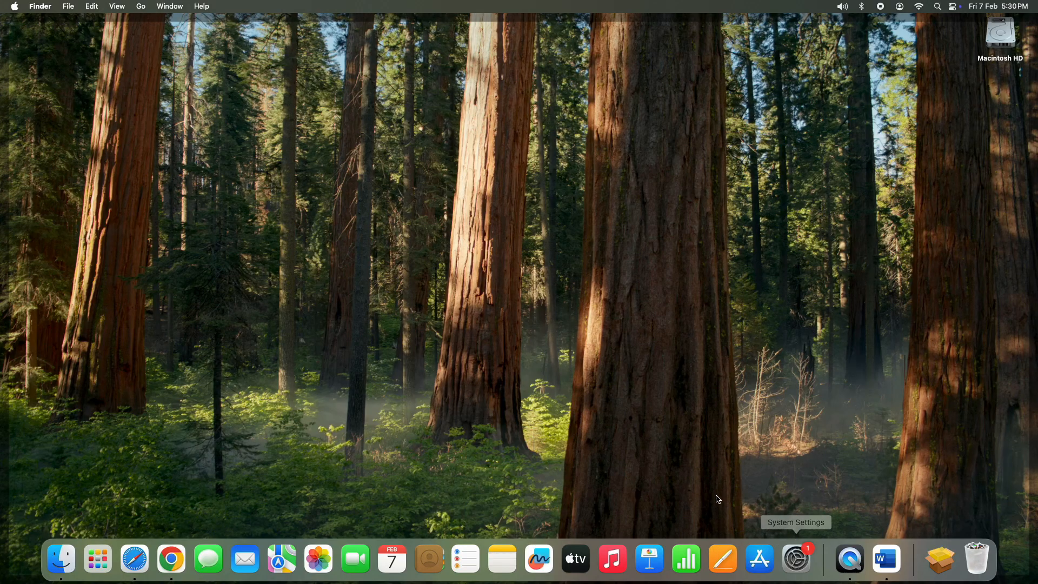
mouse_move(454, 286)
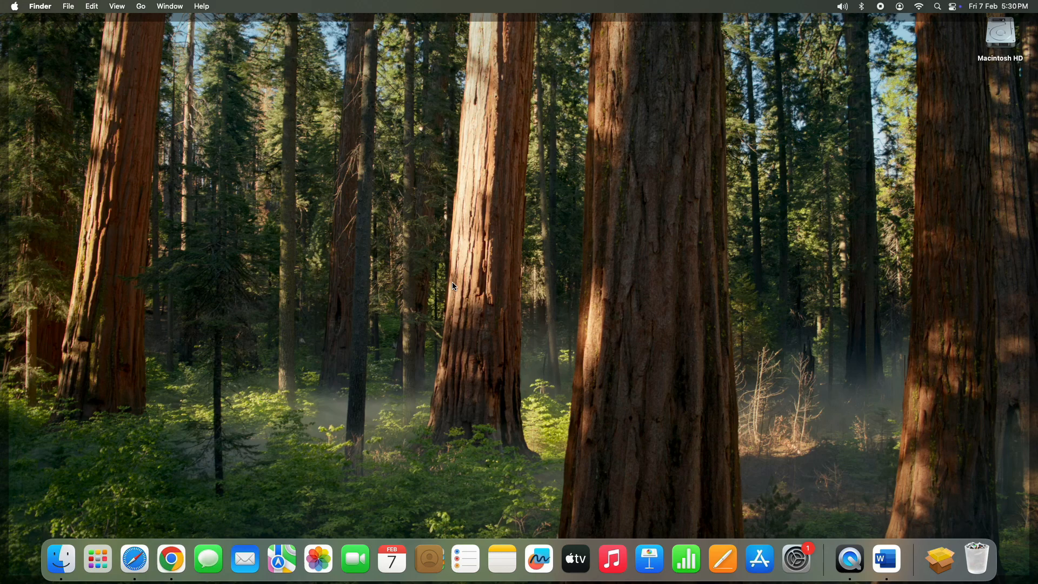